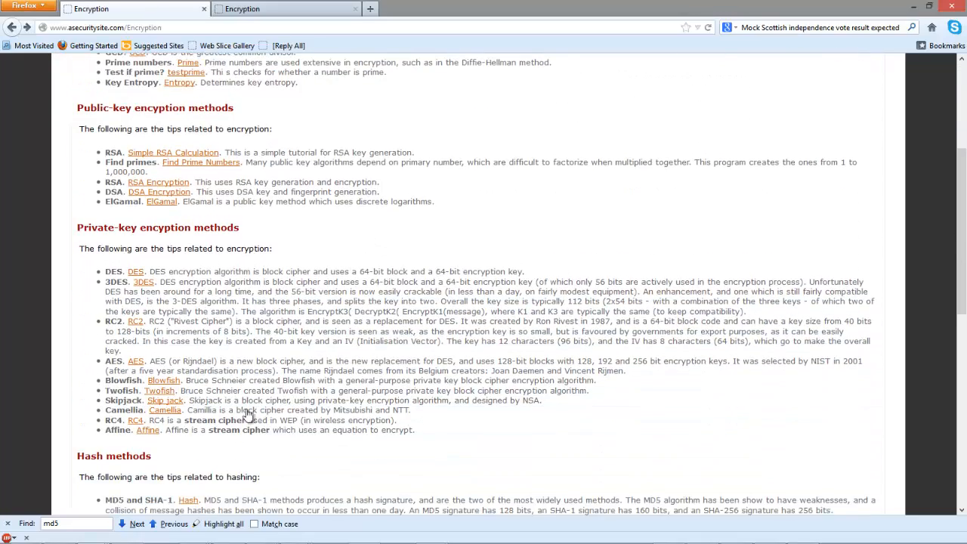
Step: Reach the Hash methods list and go to the MD5 Cracker page
scroll("down", 3)
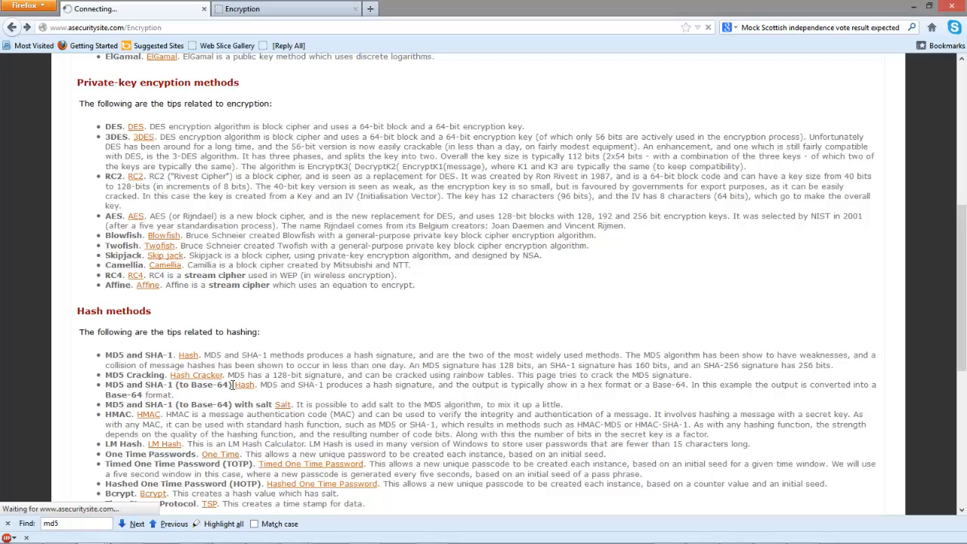
left_click(197, 375)
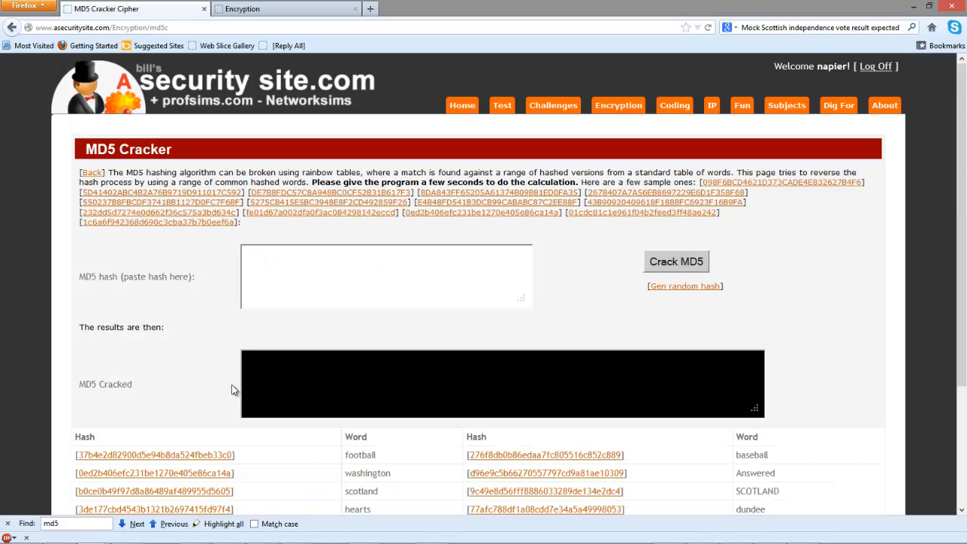
mouse_move(552, 296)
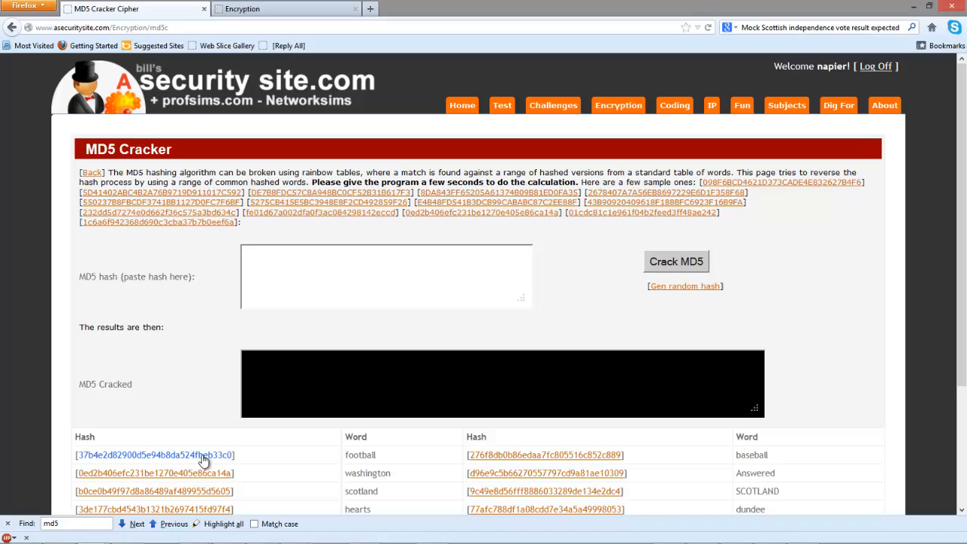
Step: Crack the football and scotland sample MD5 hashes from the table, then further samples
left_click(154, 454)
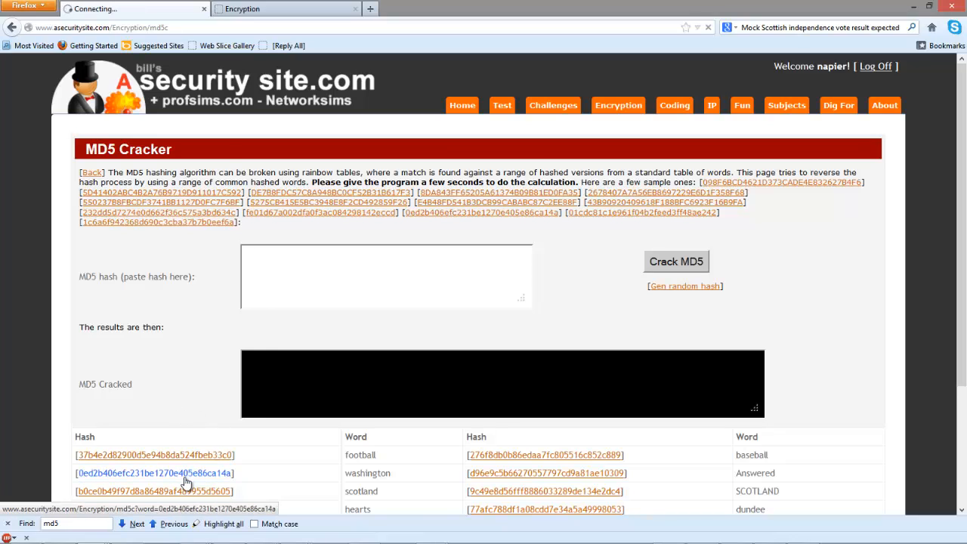
left_click(154, 454)
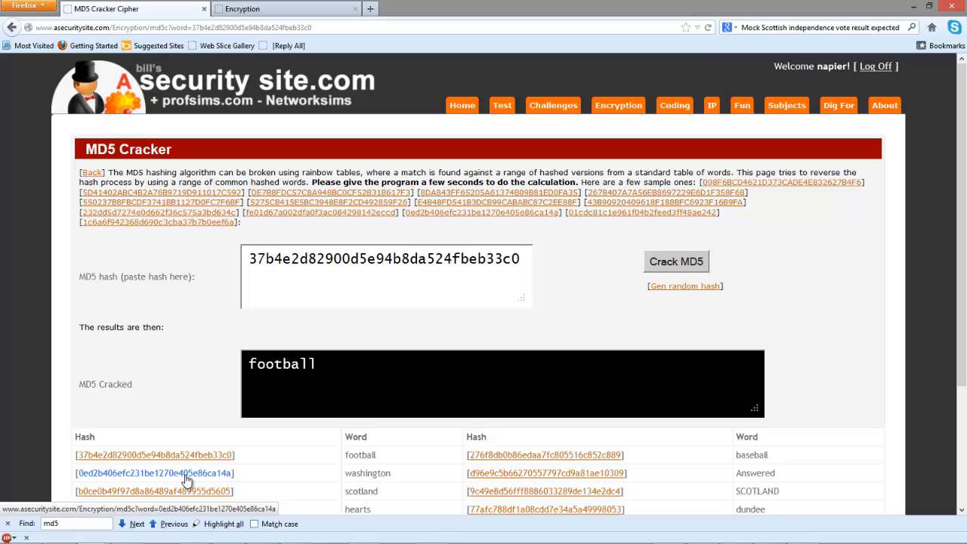
left_click(545, 508)
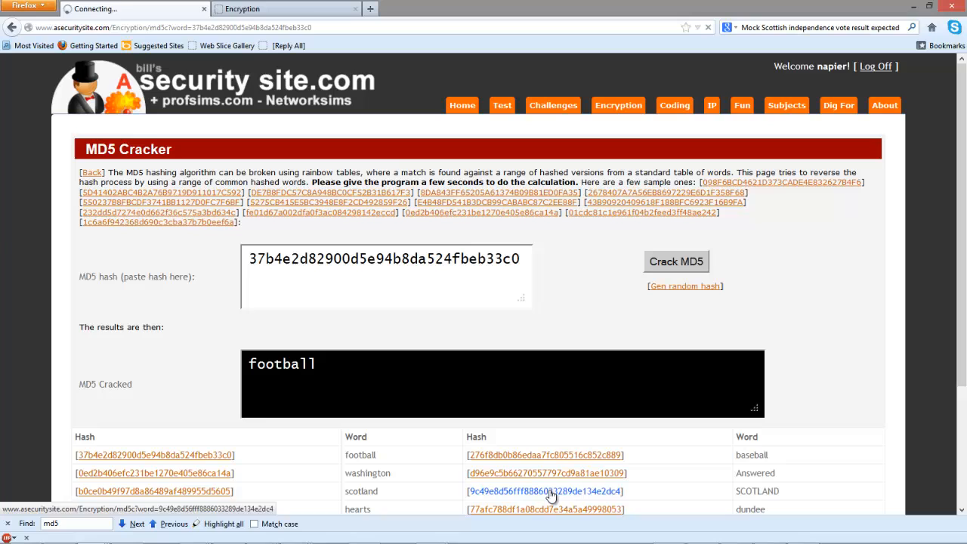
left_click(154, 473)
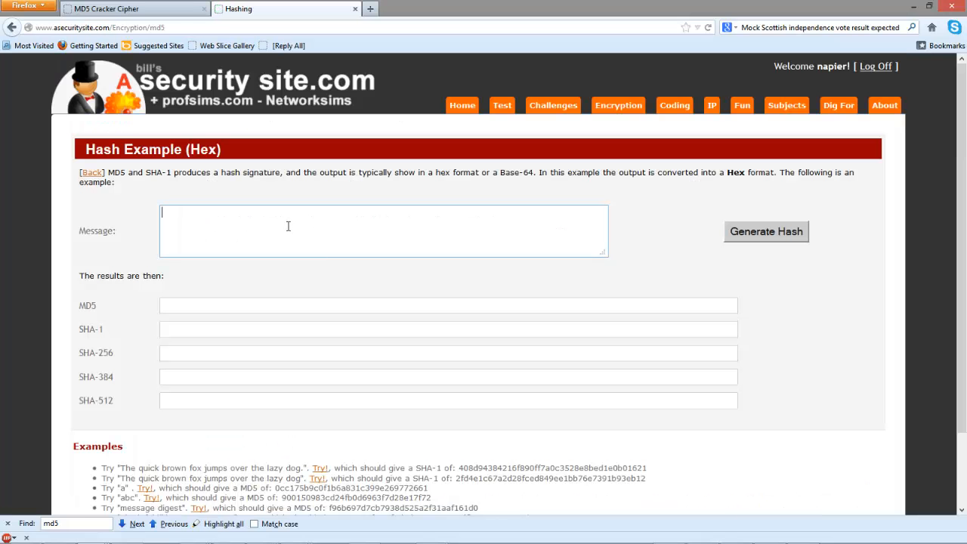
Step: Generate the MD5, SHA-1, SHA-256, SHA-384 and SHA-512 hashes of 'falkirk'
type("f1")
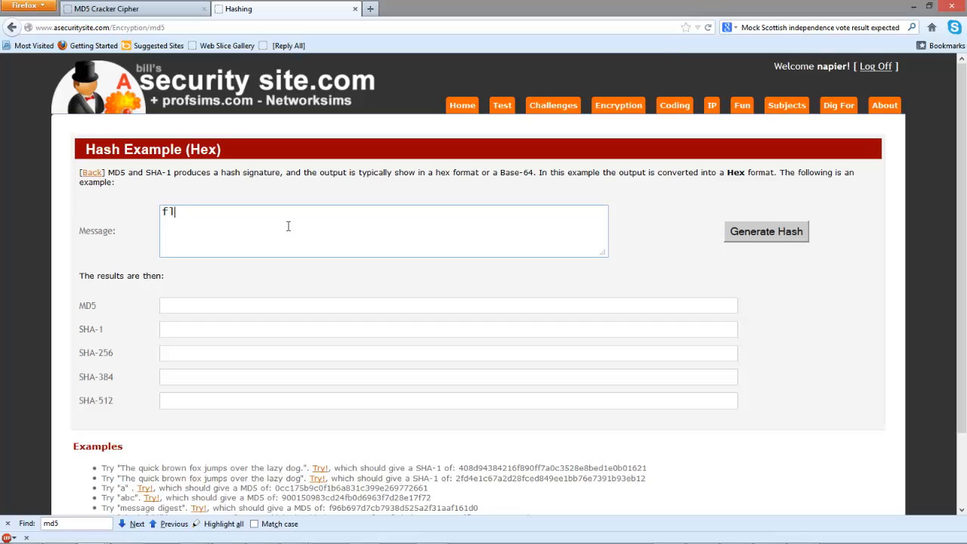
type("alkrik")
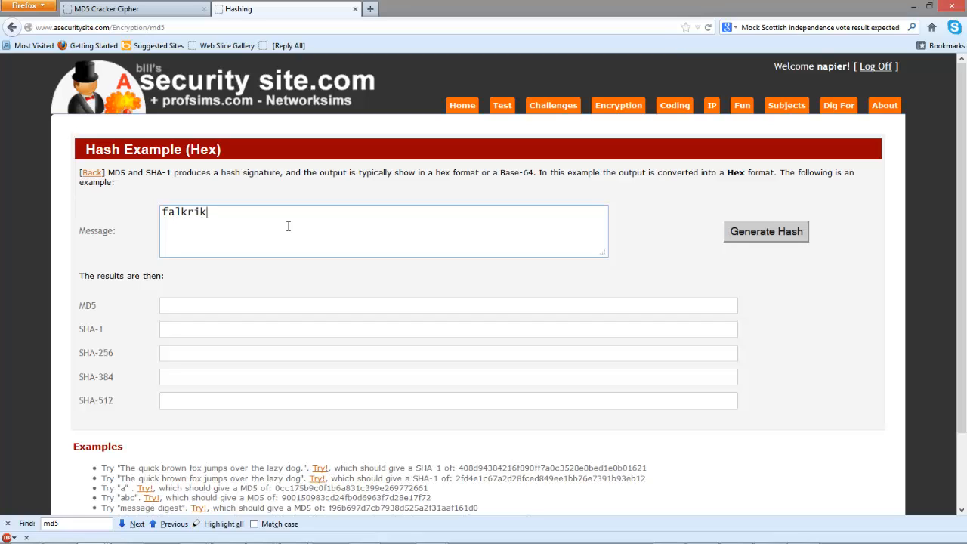
key("BackSpace")
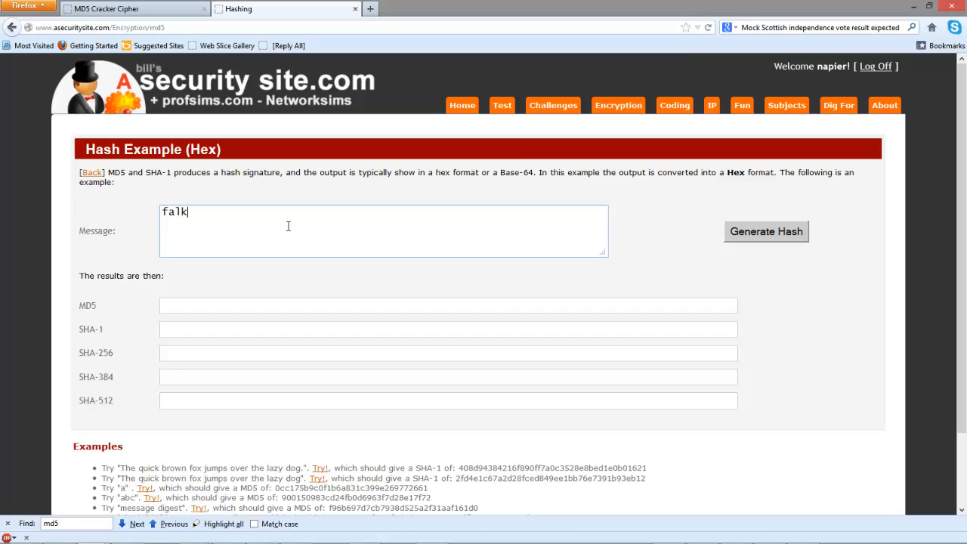
type("irk")
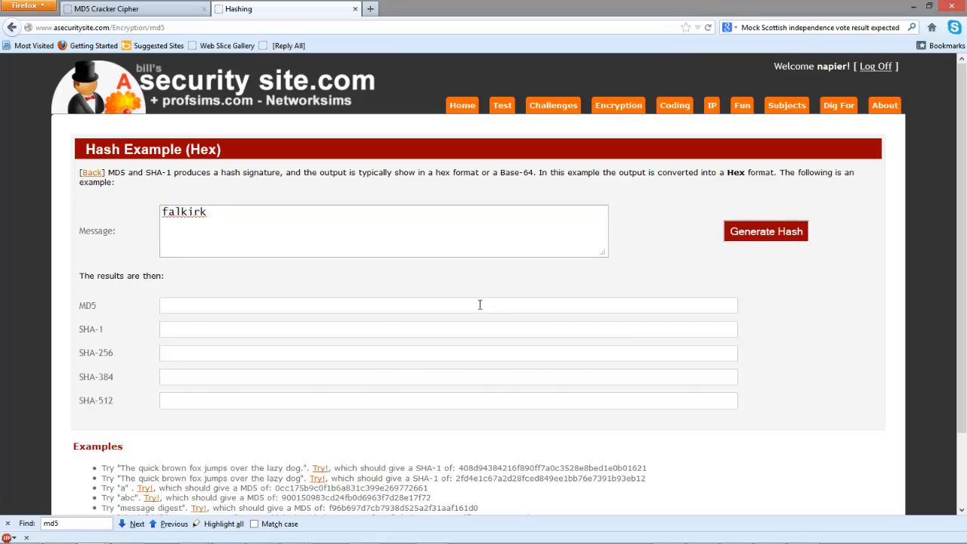
left_click(765, 231)
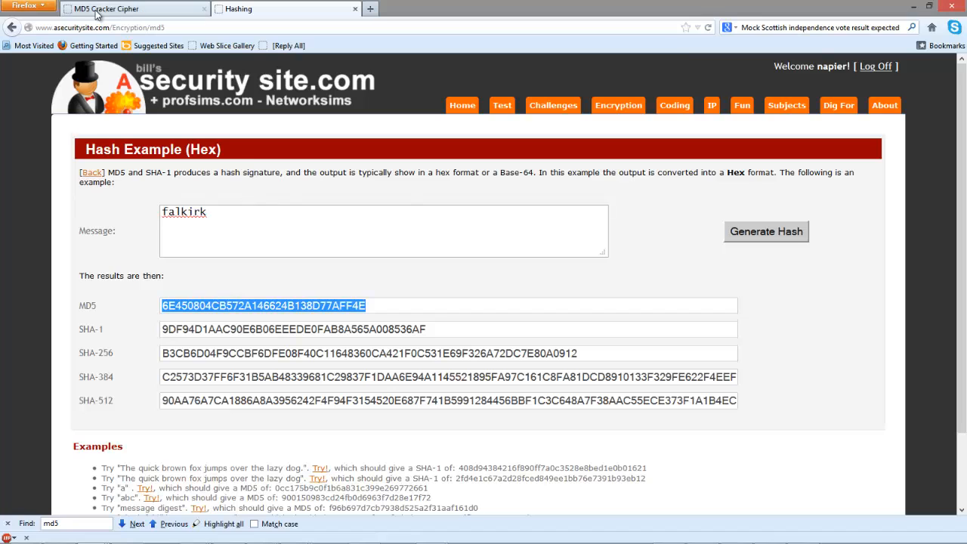
left_click(106, 9)
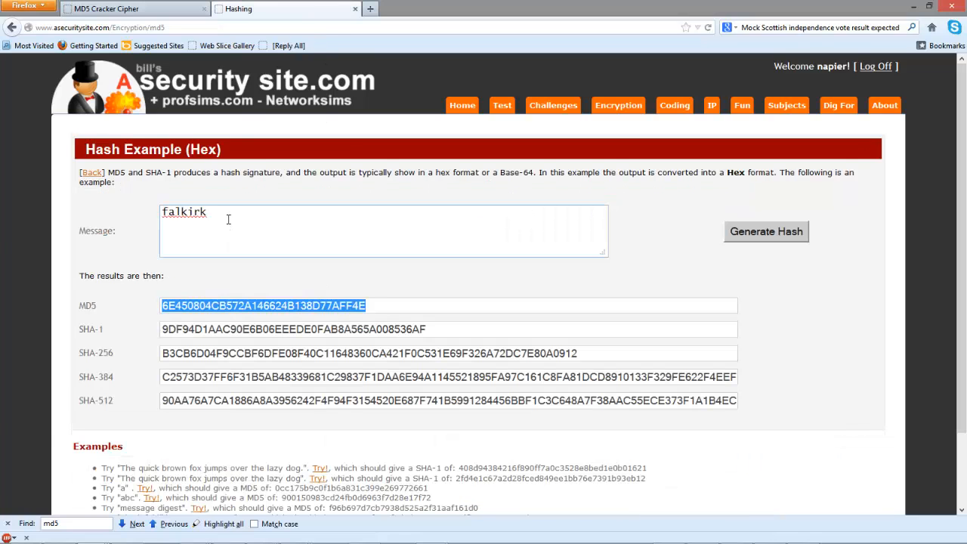
Step: Generate the hashes of 'america' and select its MD5 value for copying
type("amer")
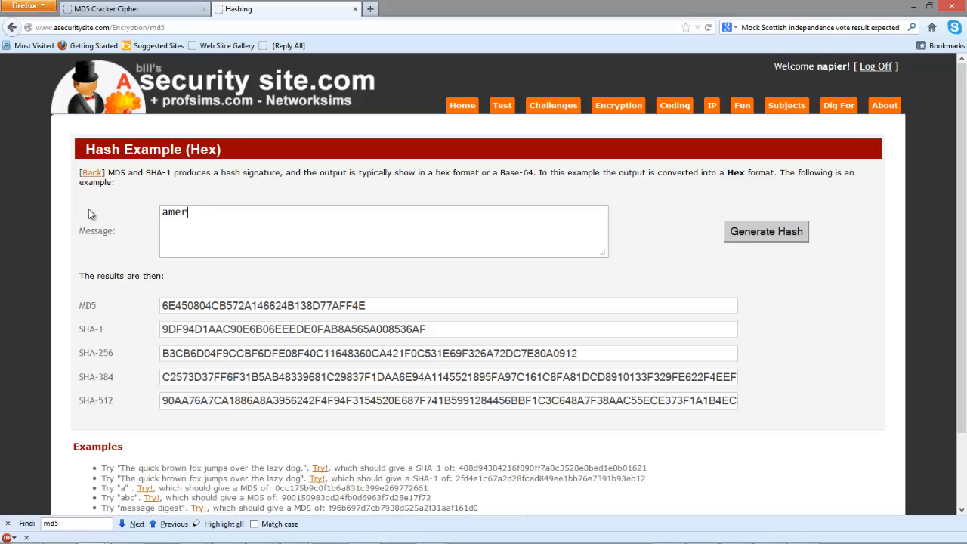
type("ica")
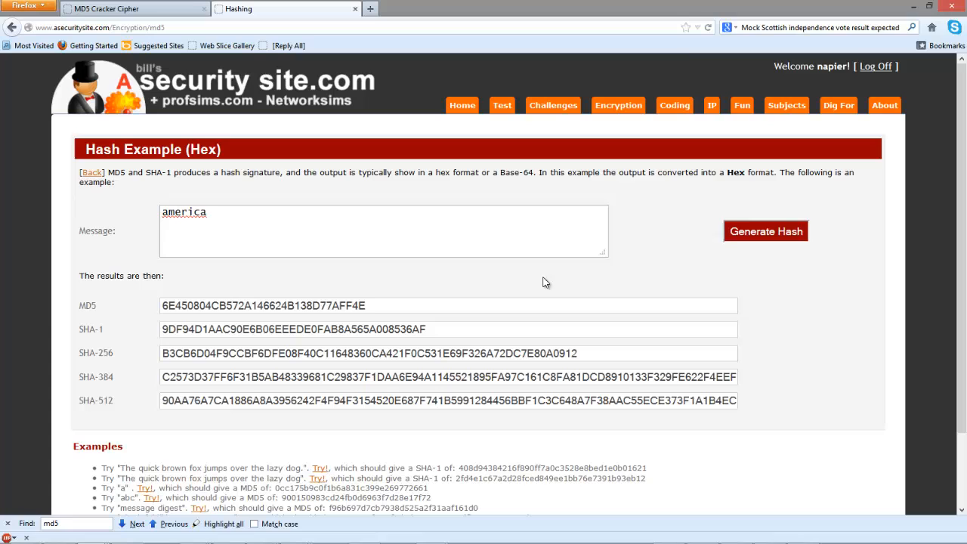
left_click(765, 231)
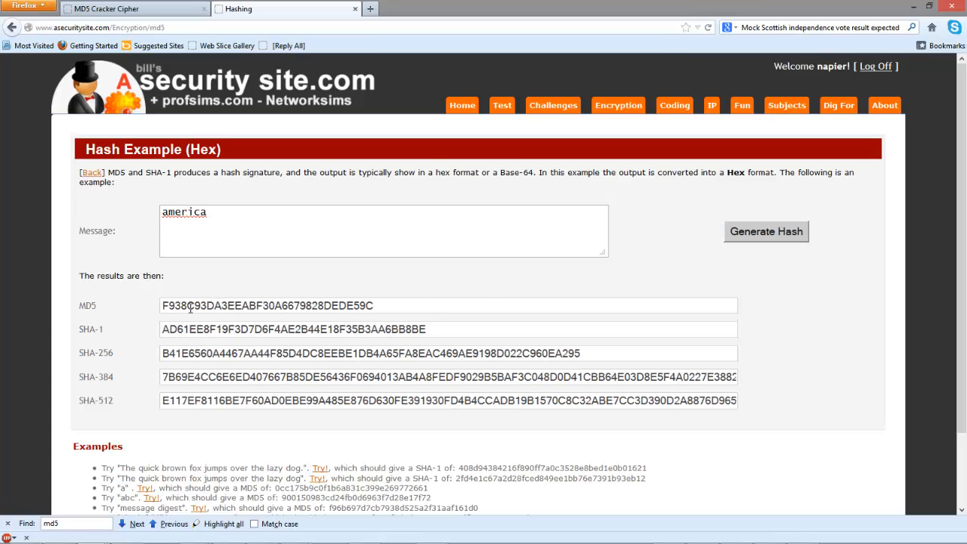
triple_click(264, 305)
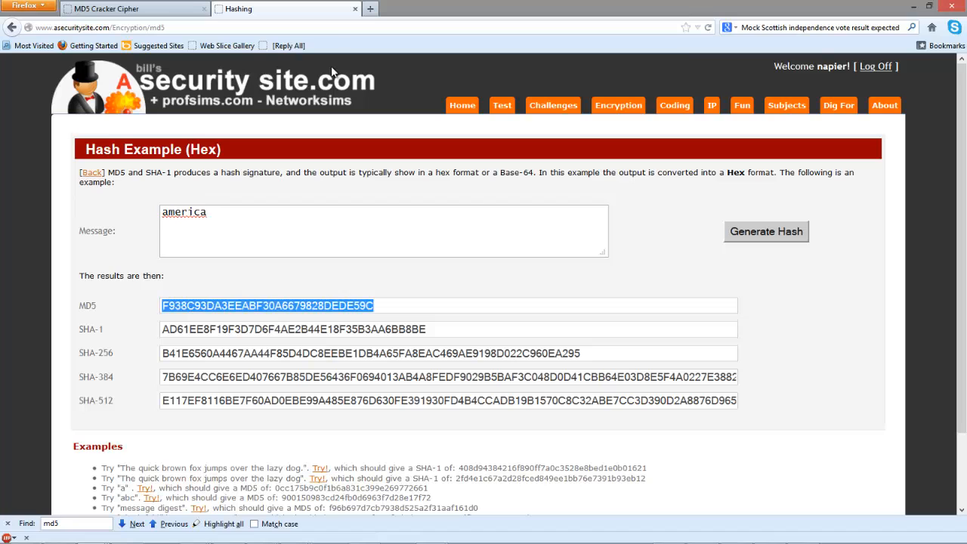
left_click(106, 9)
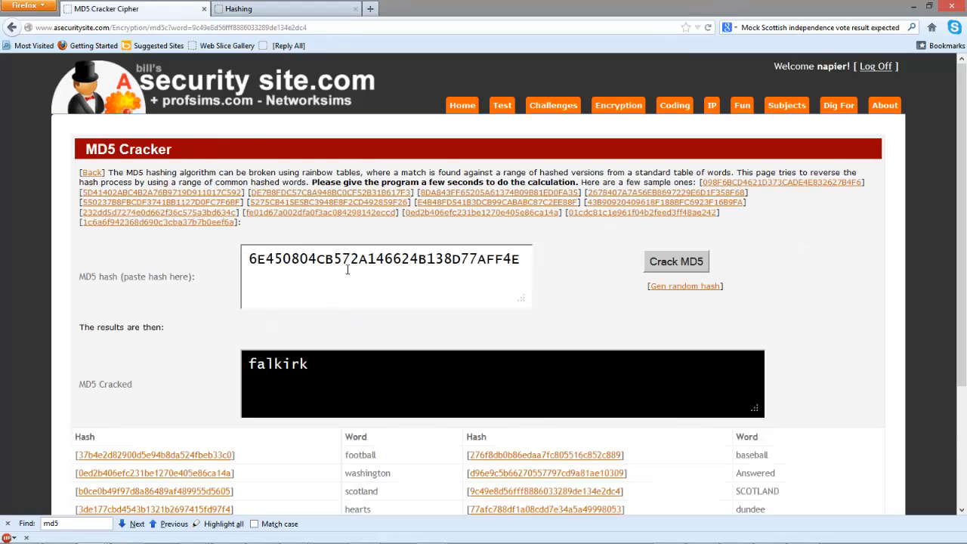
left_click(684, 286)
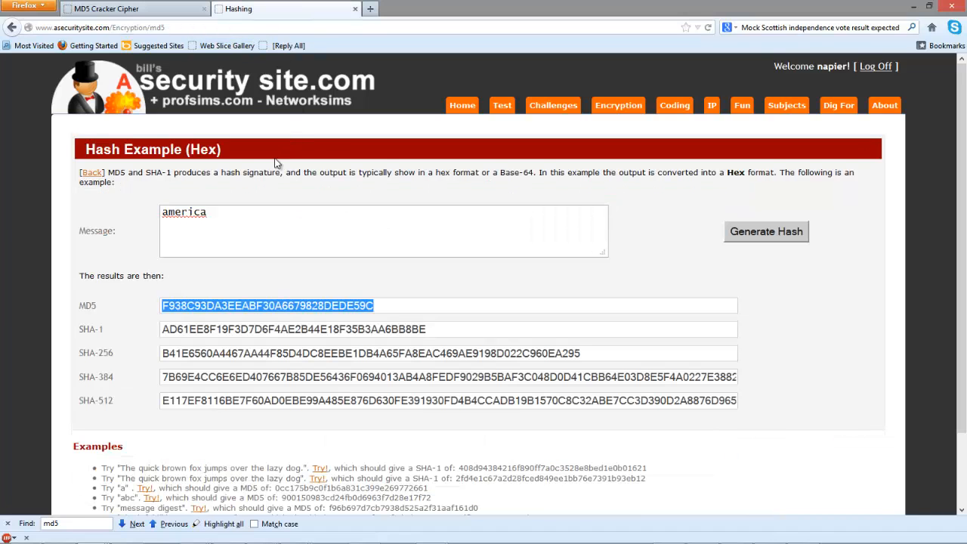
Step: Generate the hashes of 'jim carey' and select its MD5 value for copying
type("kim")
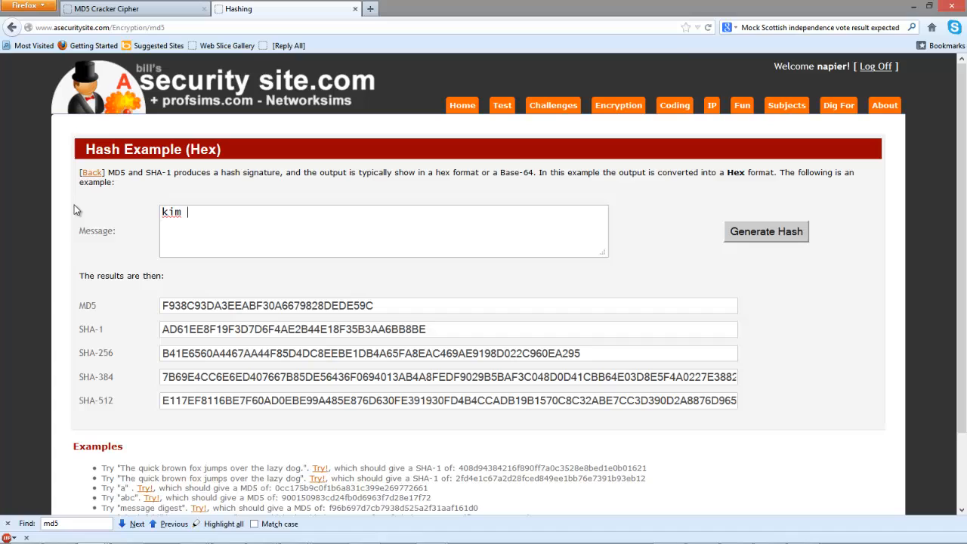
type("jim")
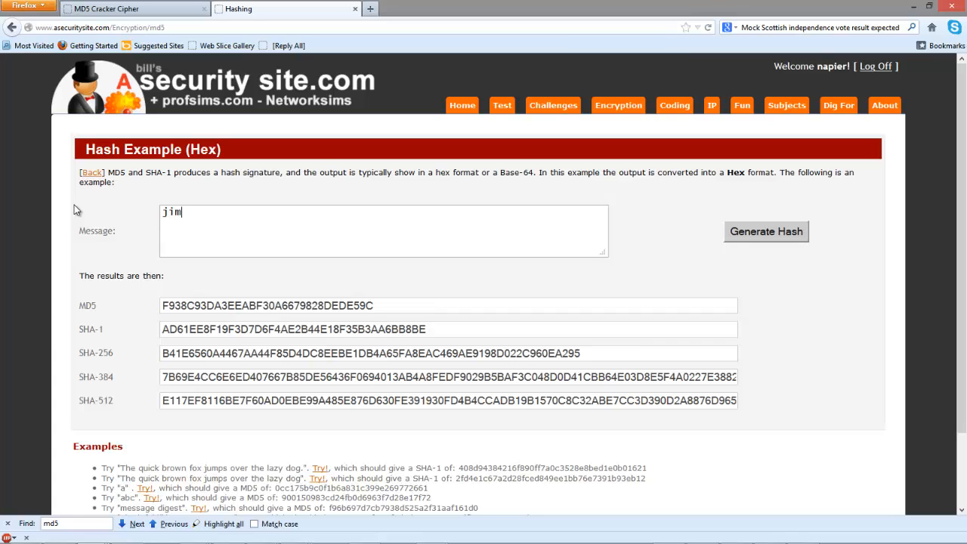
type("carey")
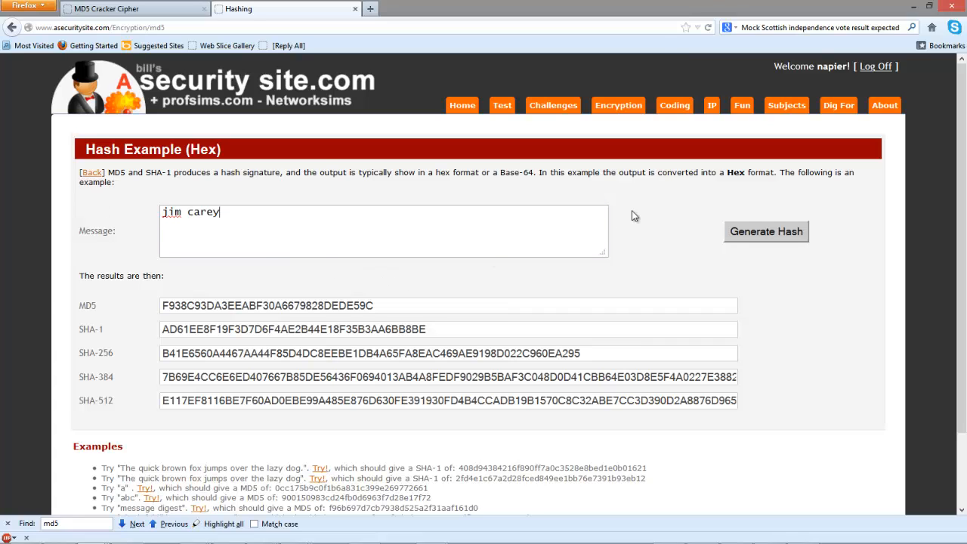
left_click(765, 231)
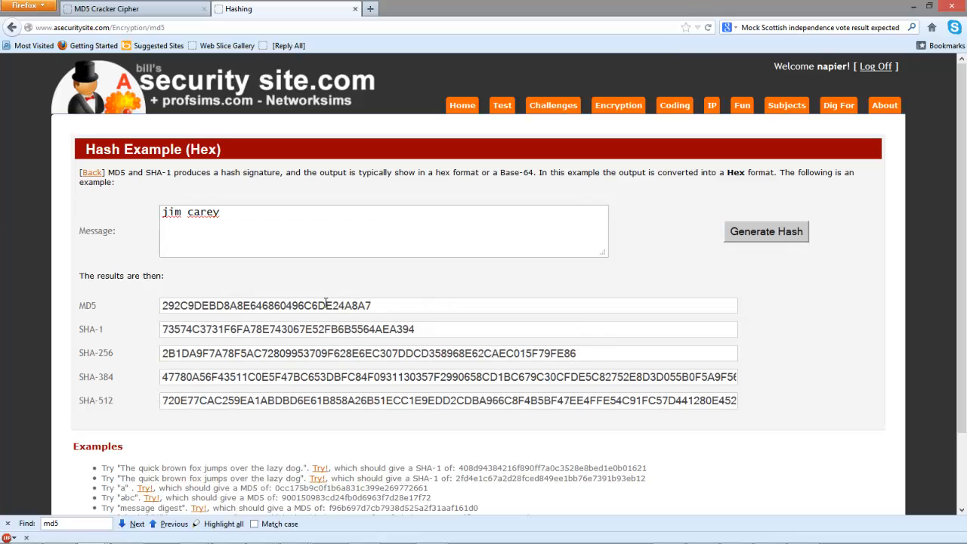
triple_click(264, 305)
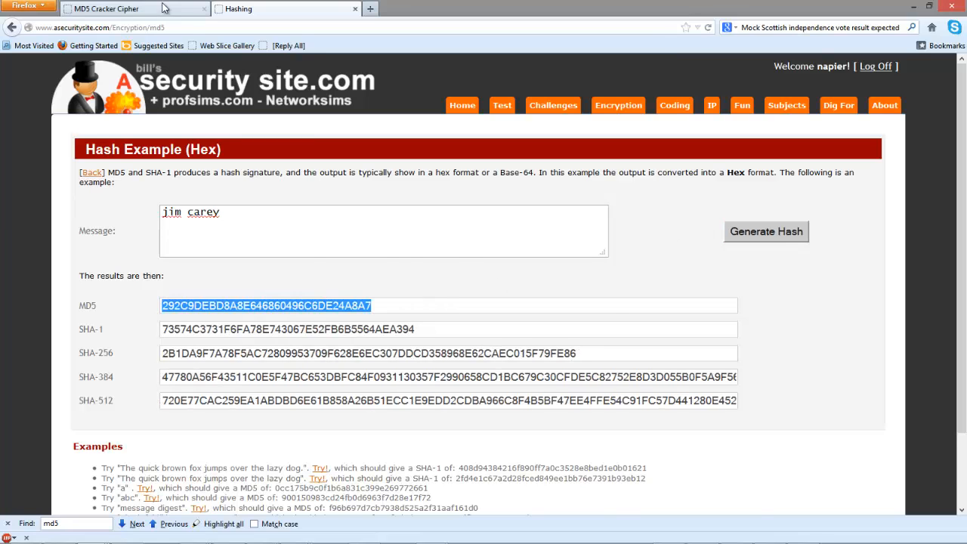
Step: Crack the pasted 'jim carey' MD5 hash on the MD5 Cracker page
left_click(106, 9)
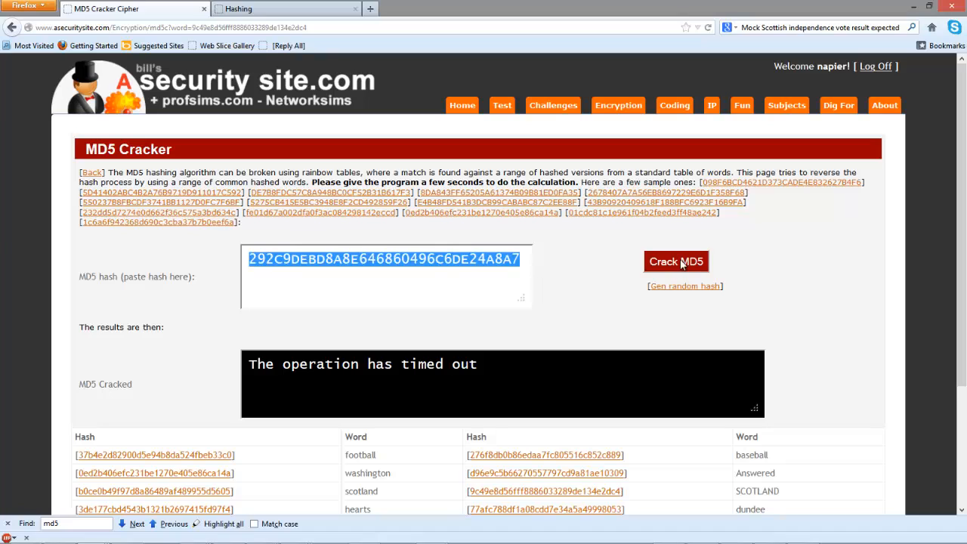
left_click(676, 260)
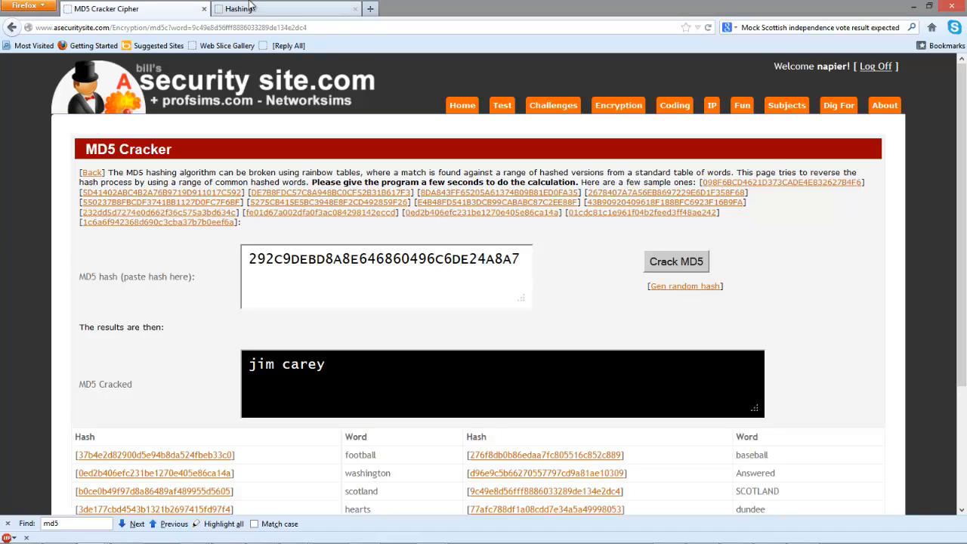
mouse_move(275, 15)
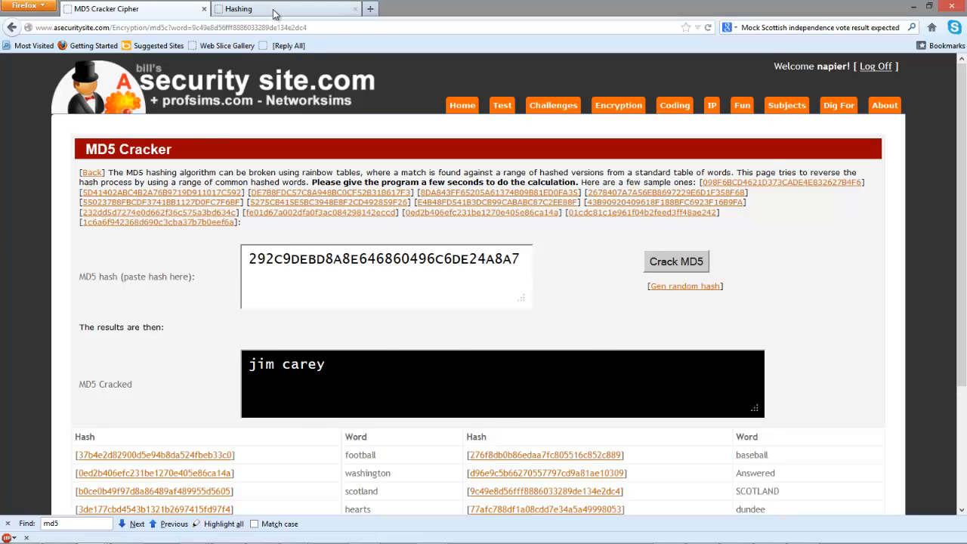
Step: Generate the hashes of 'DOG' and select its MD5 value for copying
left_click(287, 9)
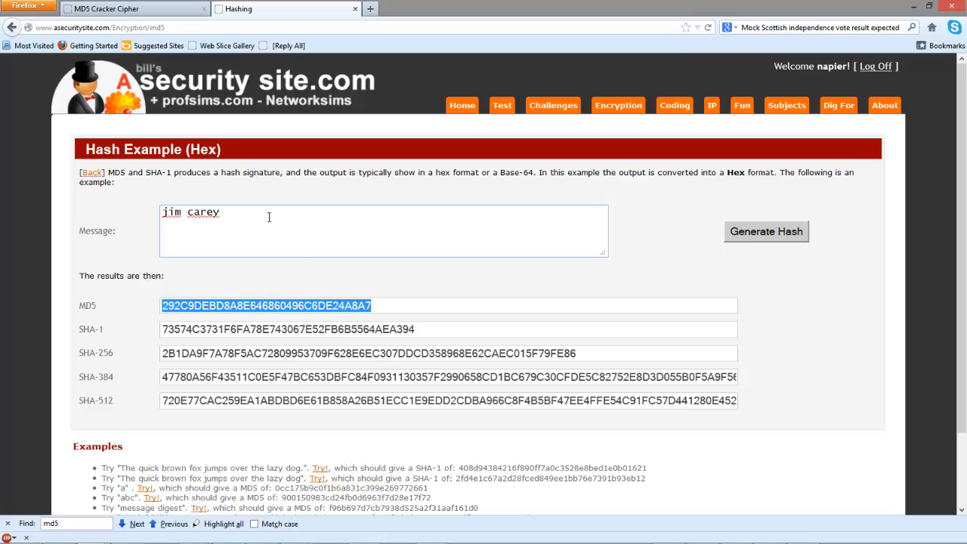
type("D")
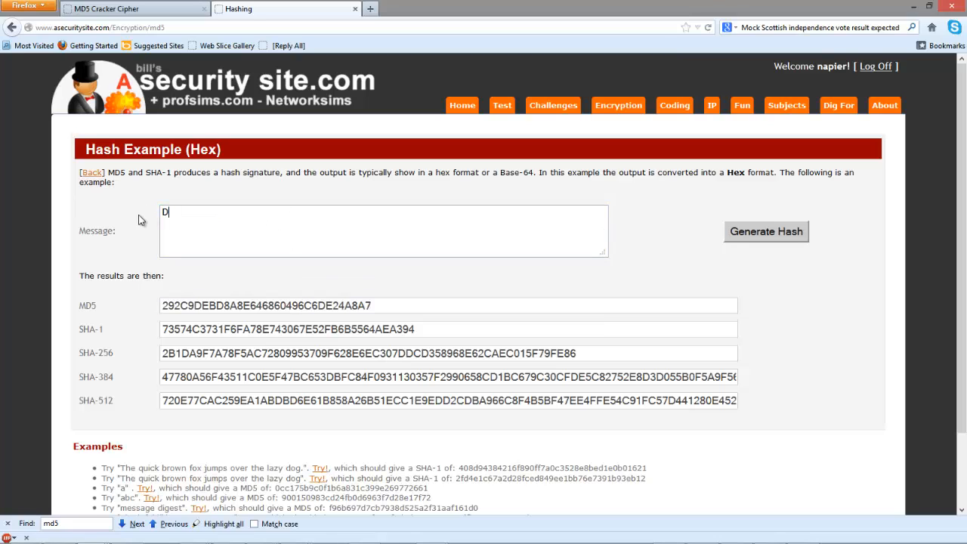
type("OG")
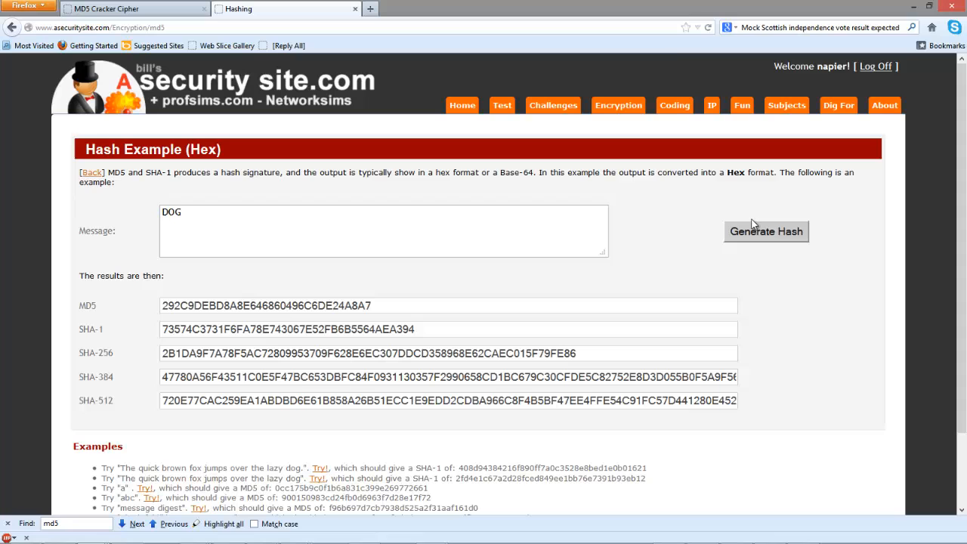
left_click(765, 231)
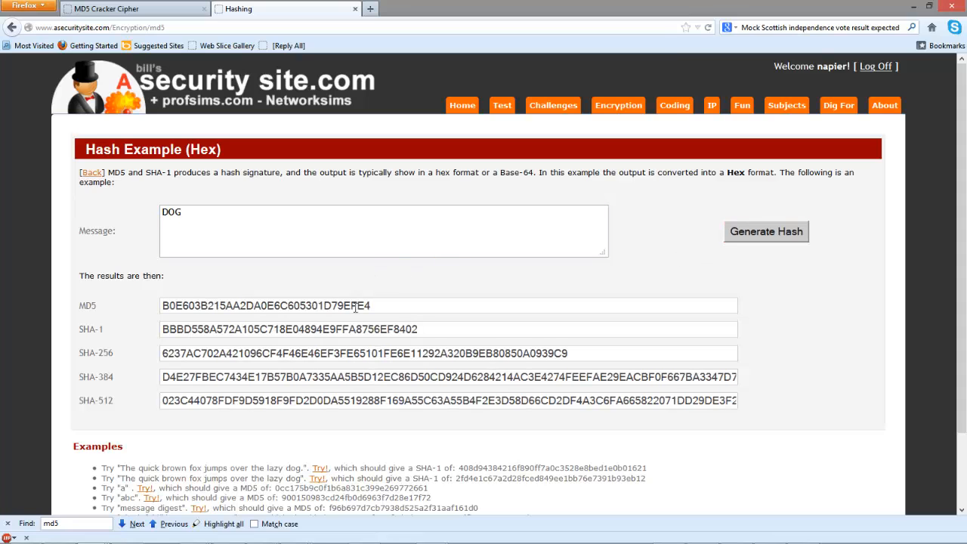
triple_click(265, 305)
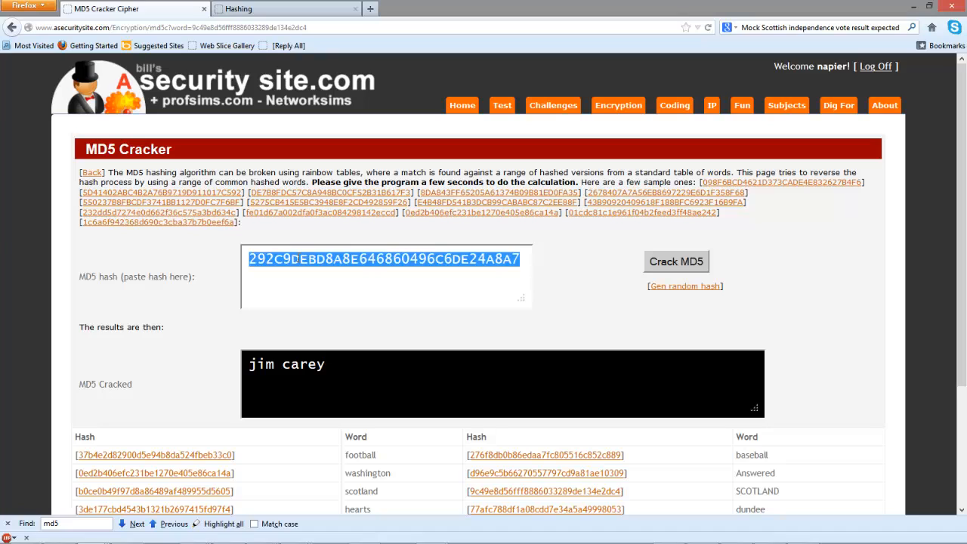
Step: Crack the pasted DOG hash back to 'DOG' on the MD5 Cracker
left_click(684, 285)
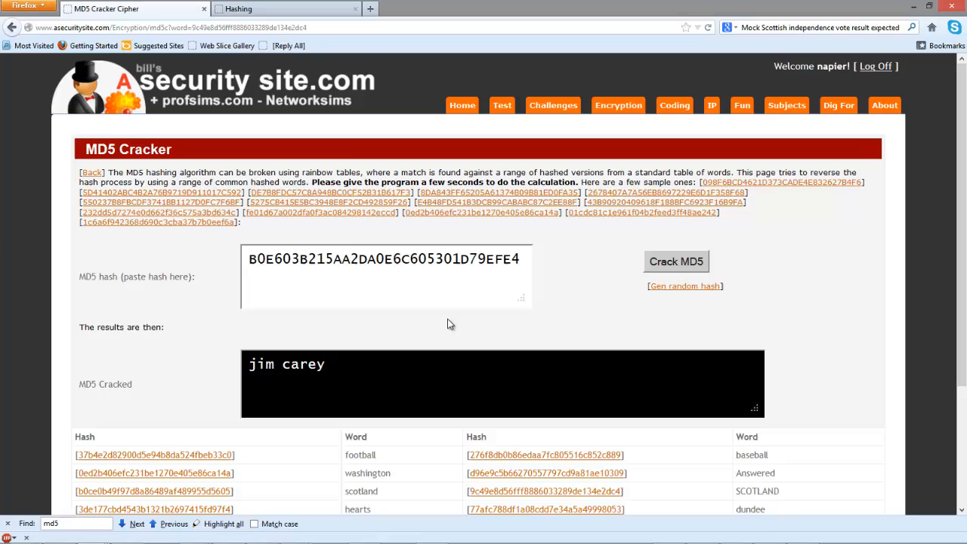
left_click(676, 262)
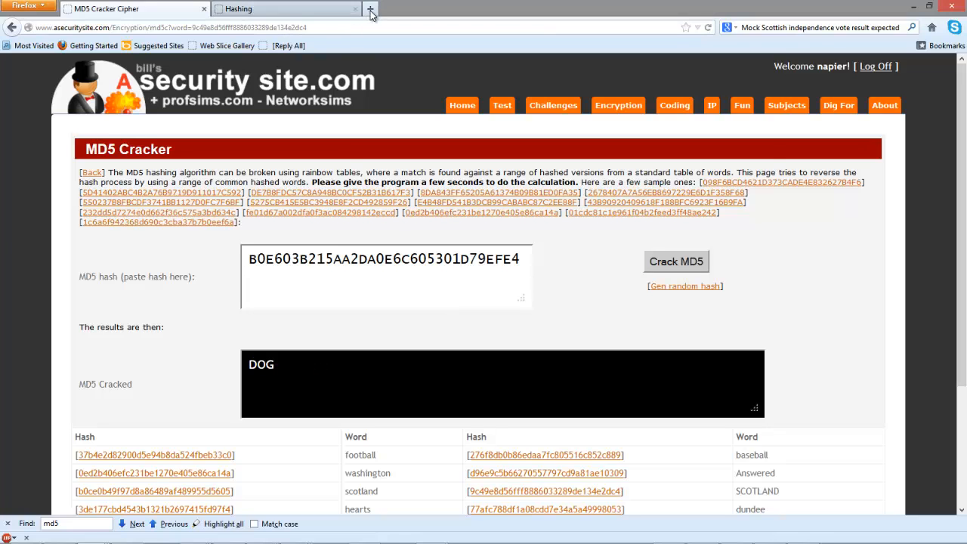
Step: Open BBC News in a new tab and go to the doctors' phone line story
left_click(372, 9)
type("www.bbc.co.uk")
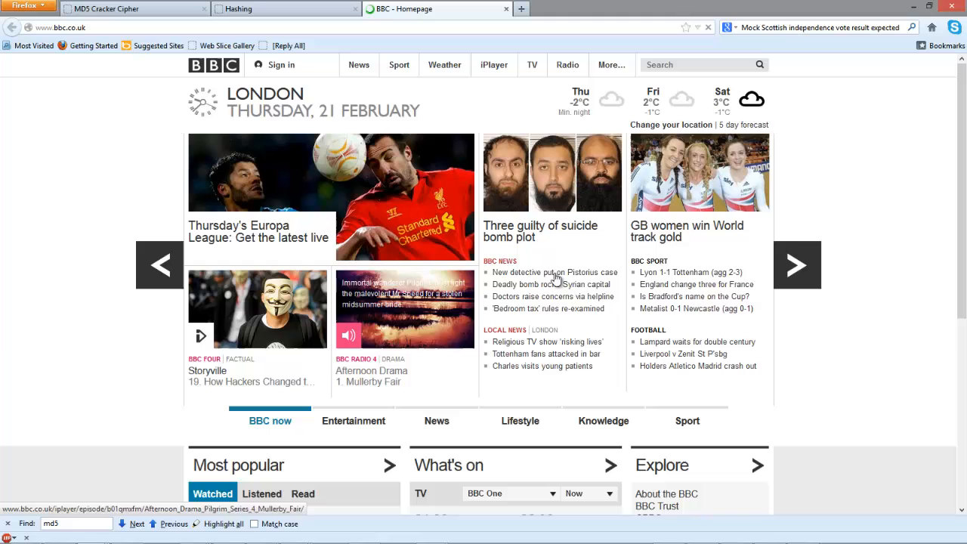
left_click(553, 297)
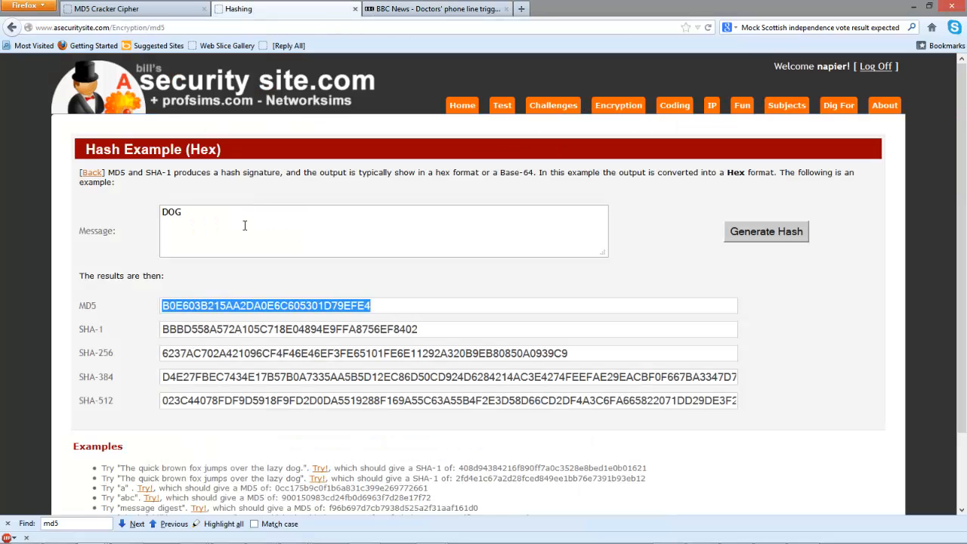
Step: Generate the hashes of 'safety' and crack its MD5 back to 'safety'
type("safety")
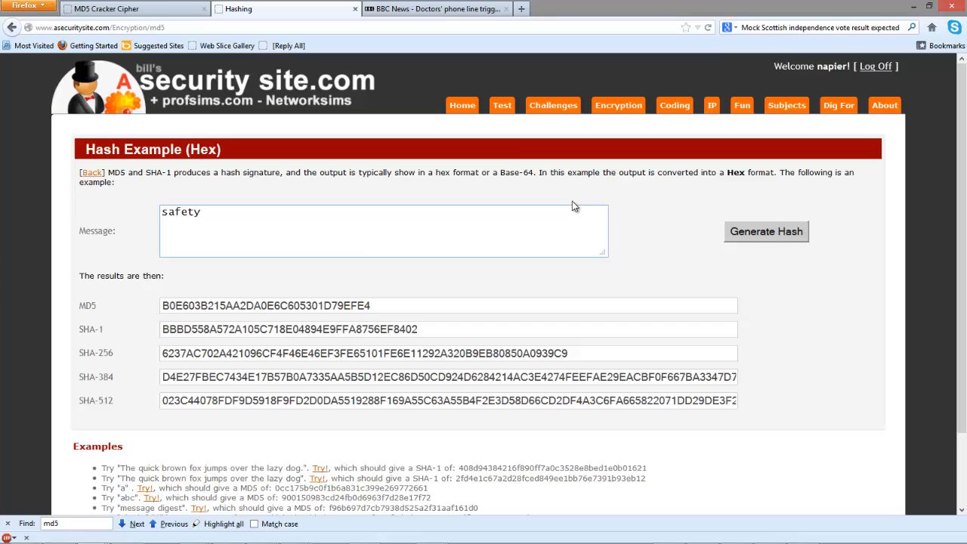
left_click(765, 231)
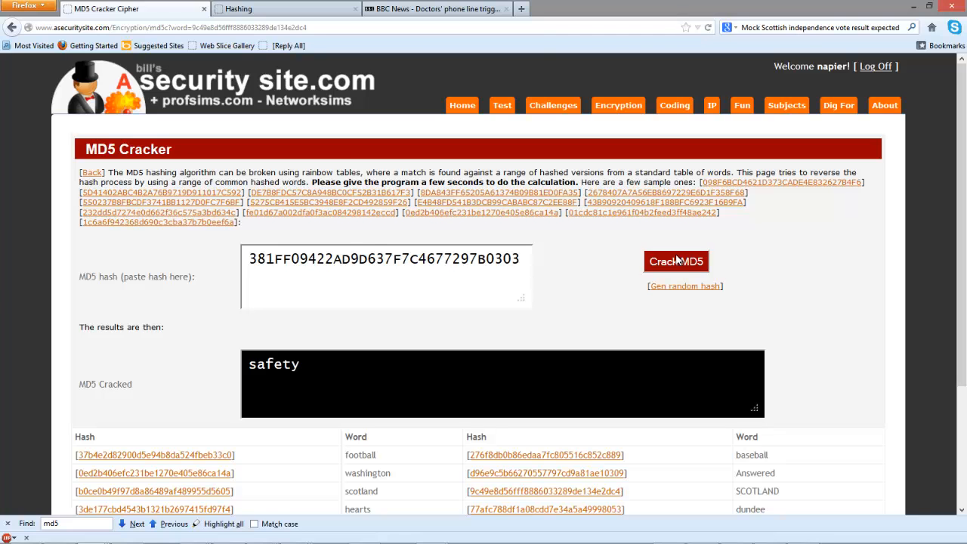
left_click(435, 9)
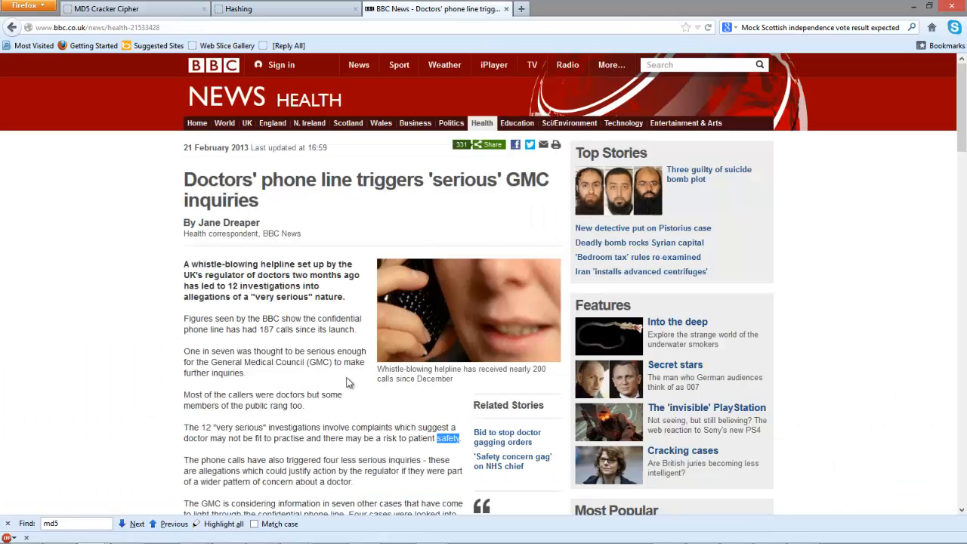
Step: Scroll further down the doctors' phone line article to the Most Popular list
scroll("down", 3)
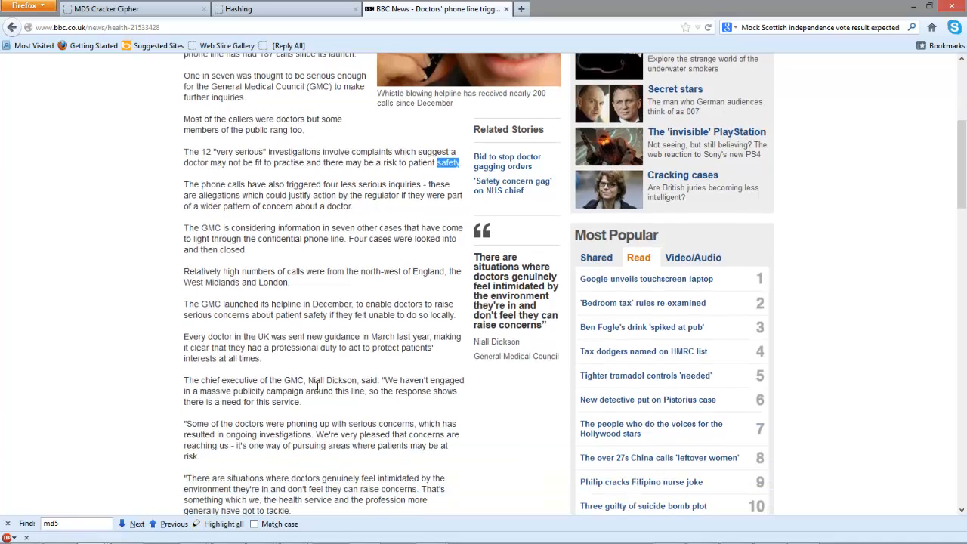
mouse_move(253, 392)
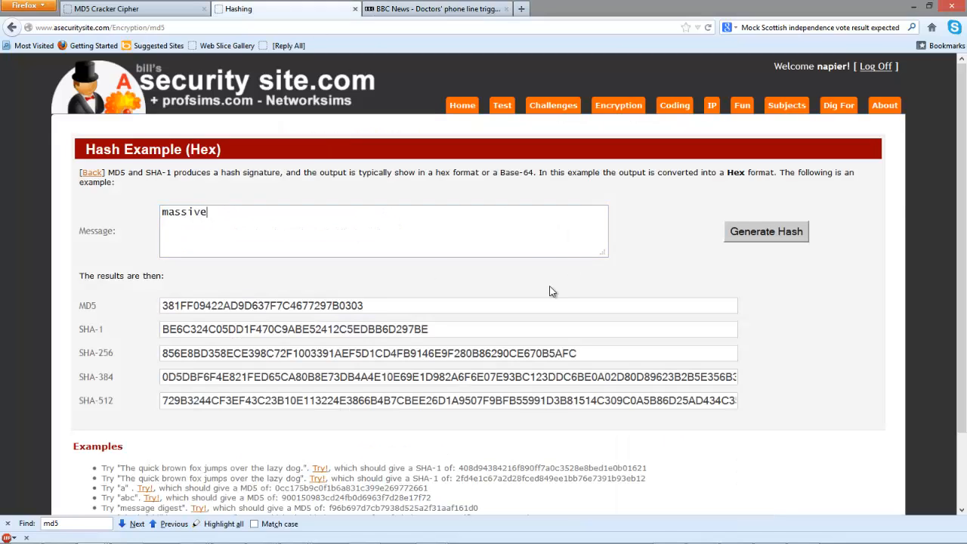
Step: Generate the hashes of 'massive' and crack its MD5 back to 'massive'
left_click(765, 232)
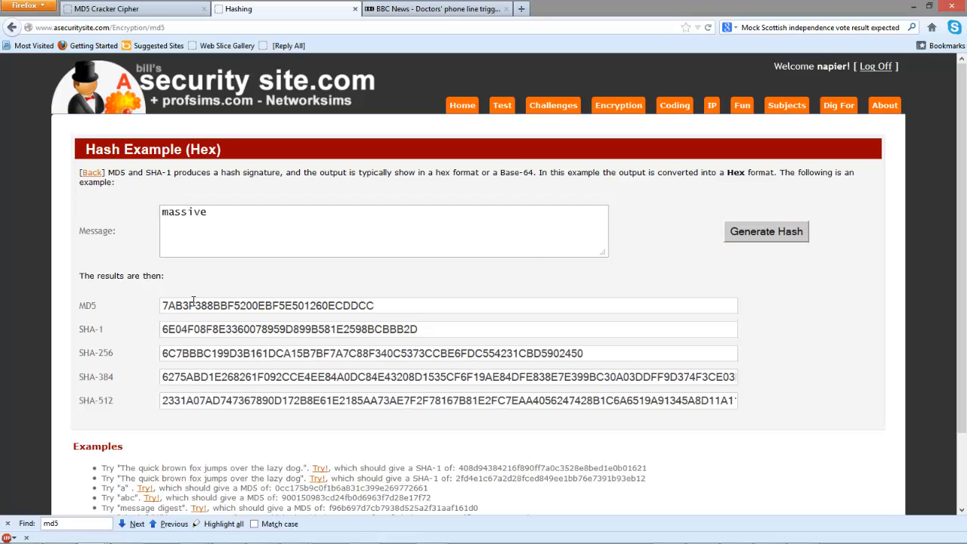
triple_click(264, 305)
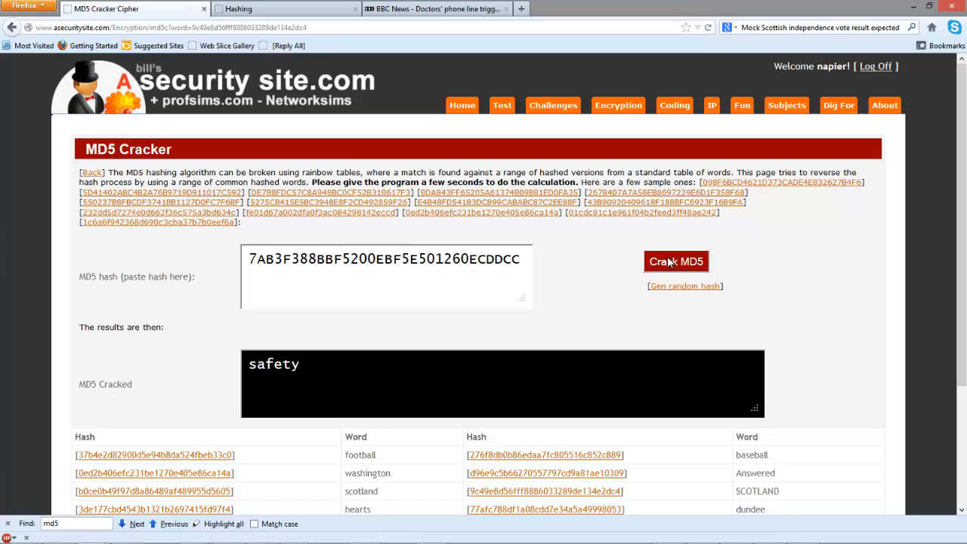
left_click(676, 260)
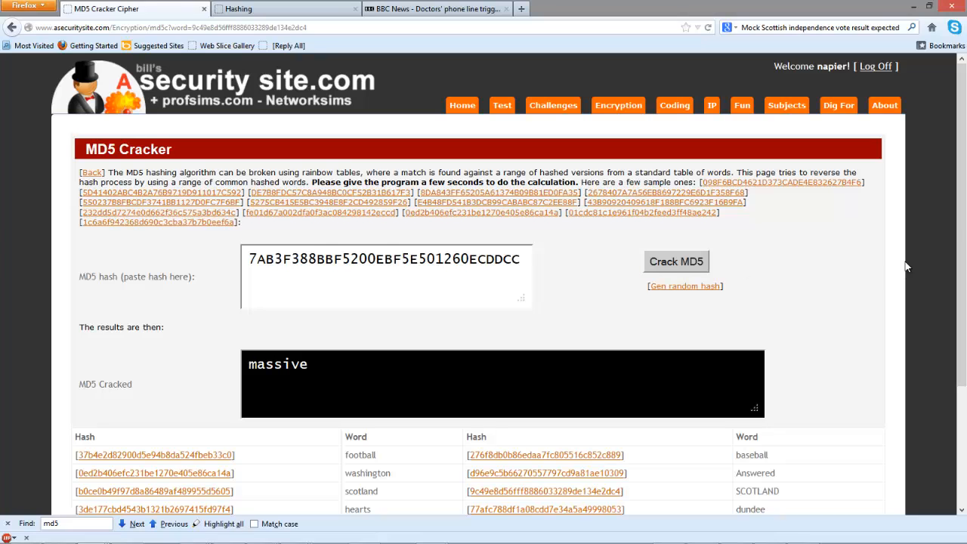
Step: Scroll through the sample hash table and back up to the cracker controls
scroll("down", 3)
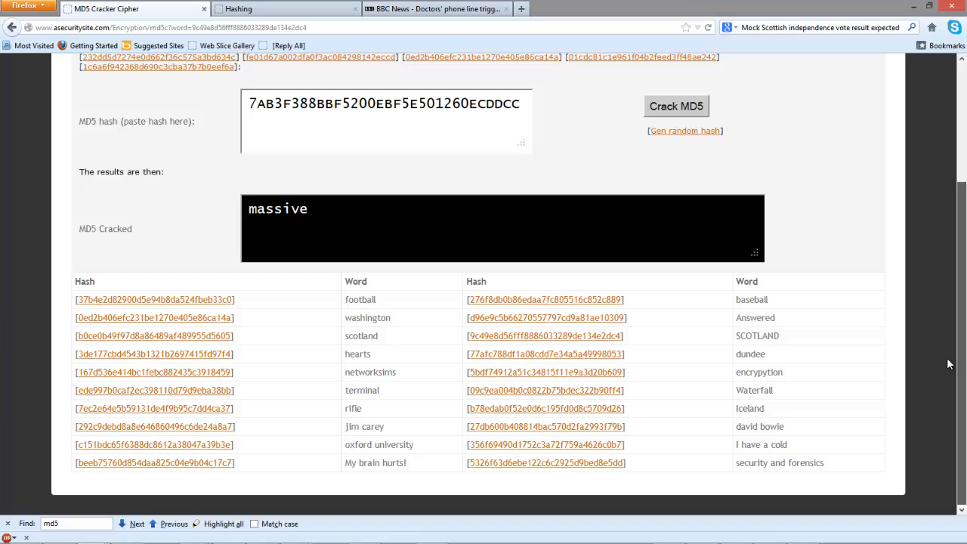
mouse_move(586, 383)
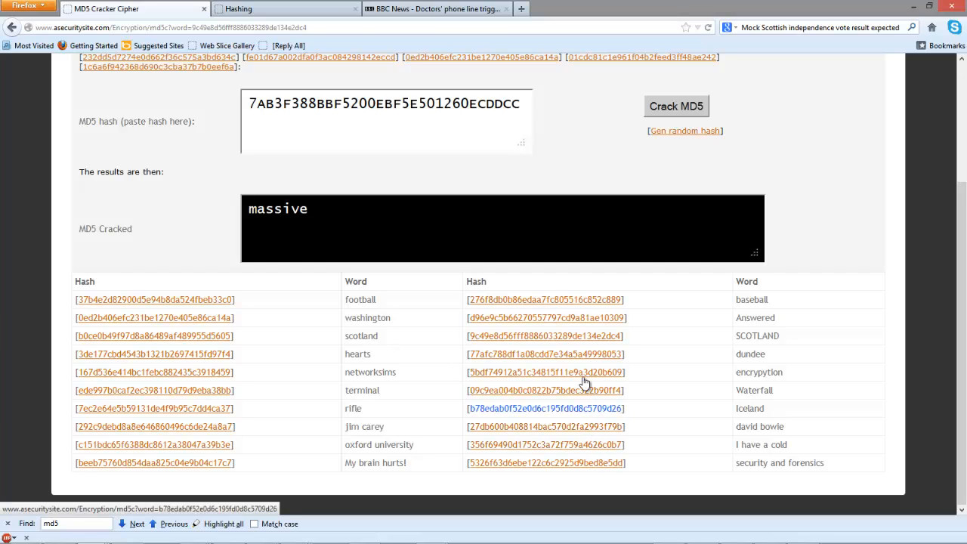
mouse_move(545, 444)
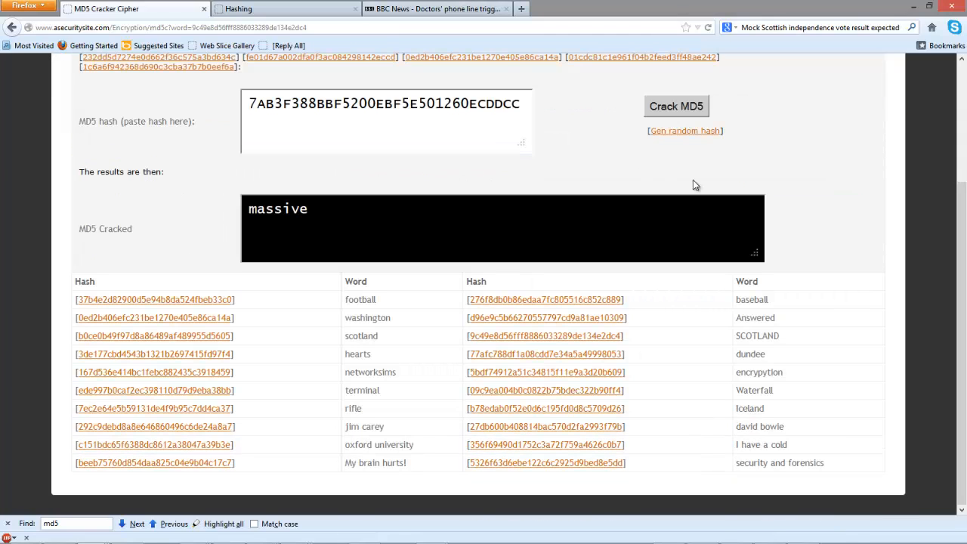
scroll("up", 3)
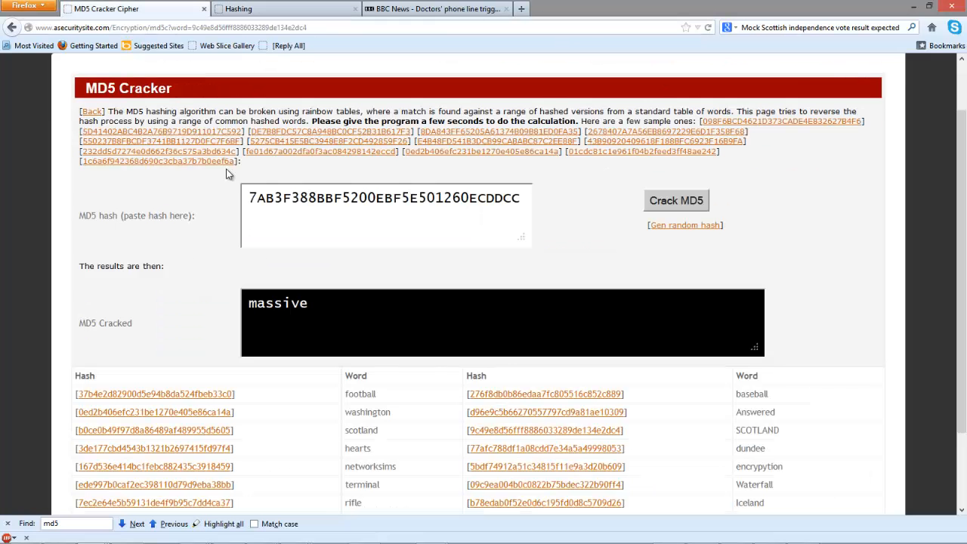
mouse_move(722, 221)
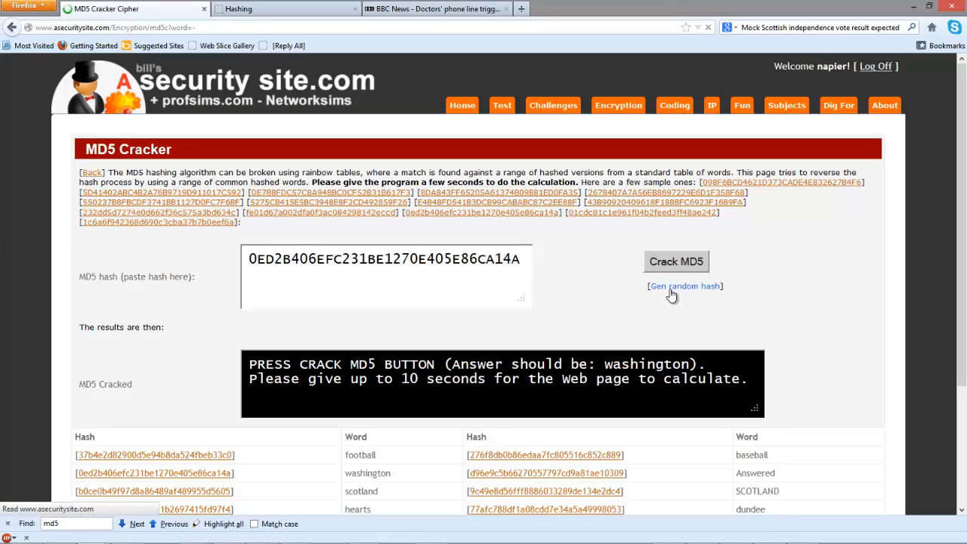
Step: Generate a random sample hash and crack it, revealing the word "heart"
left_click(685, 285)
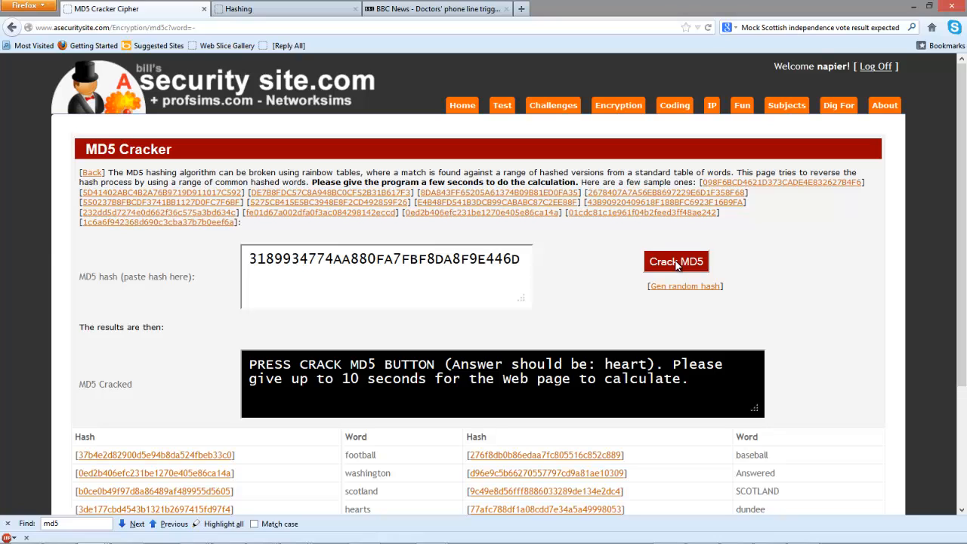
left_click(675, 261)
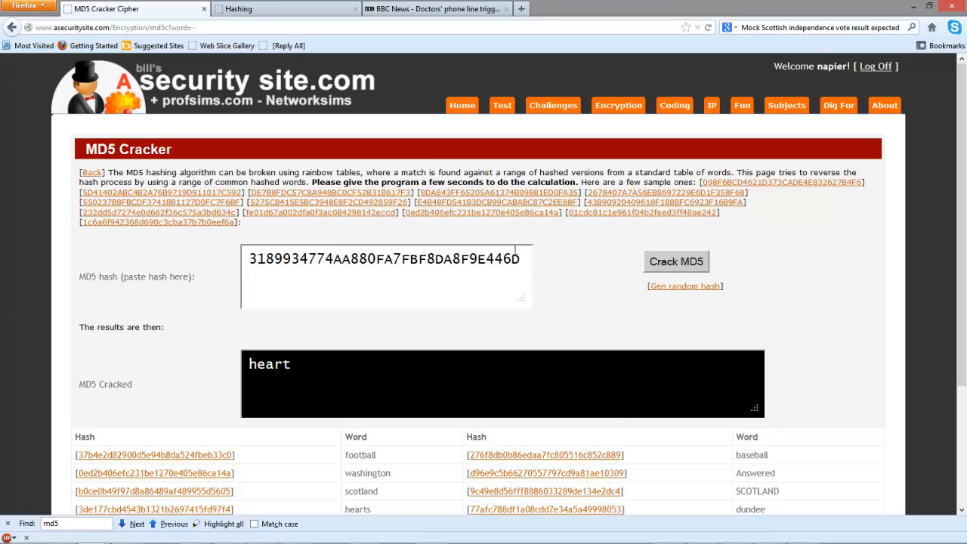
scroll("down", 3)
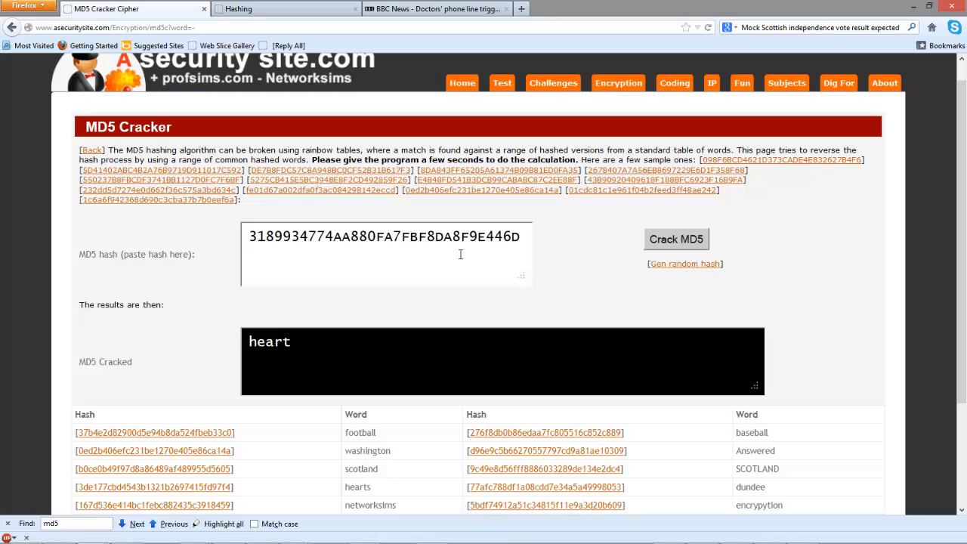